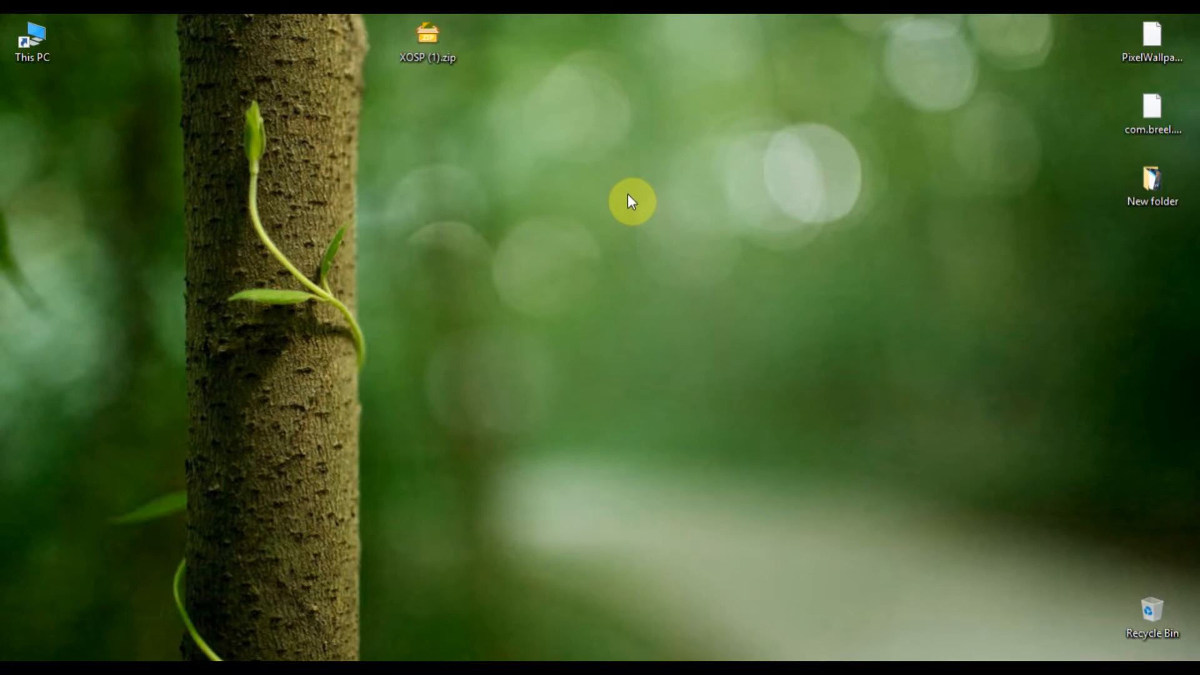
{"action": "mouse_move", "coordinate": [375, 91]}
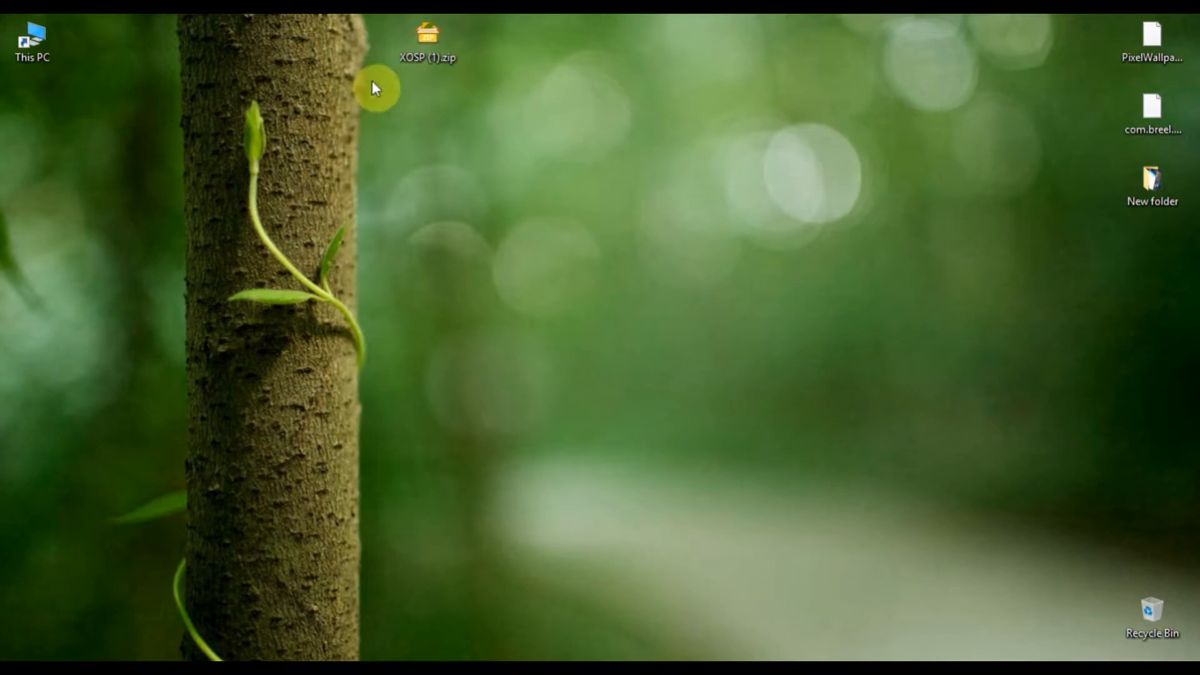